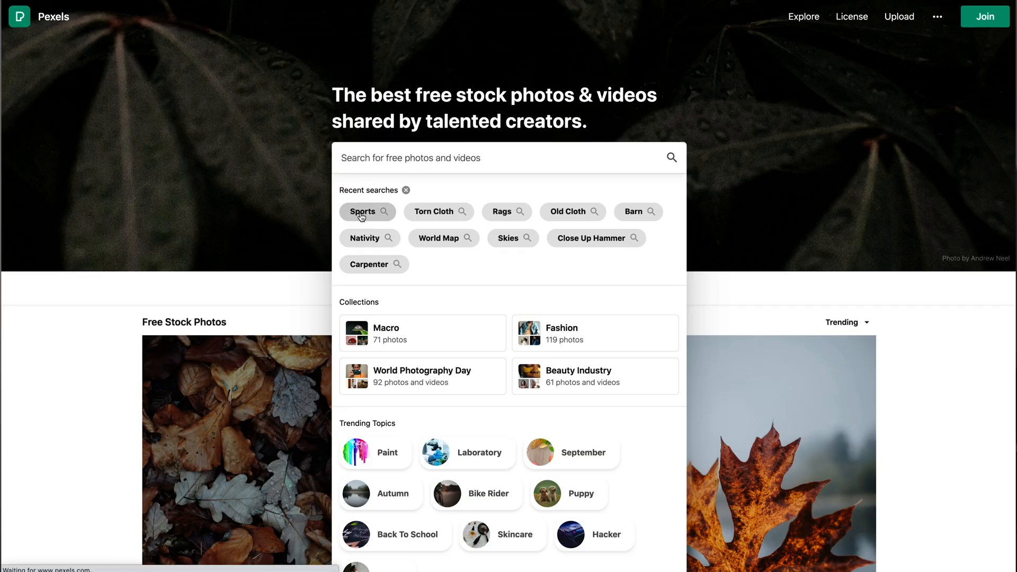
Step: Show Pexels sports video results and open the night-time stadium aerial clip
left_click(362, 211)
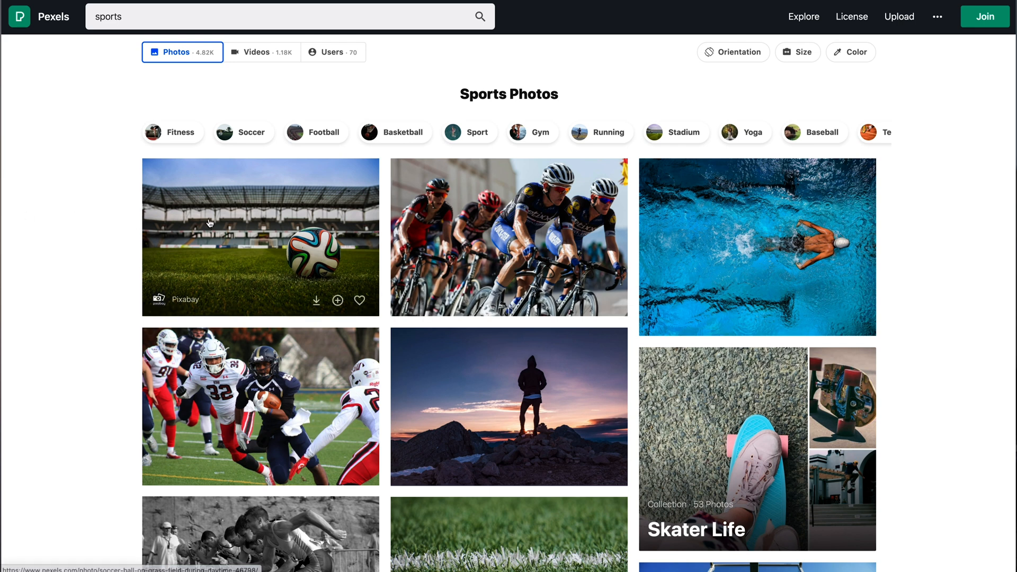
left_click(261, 51)
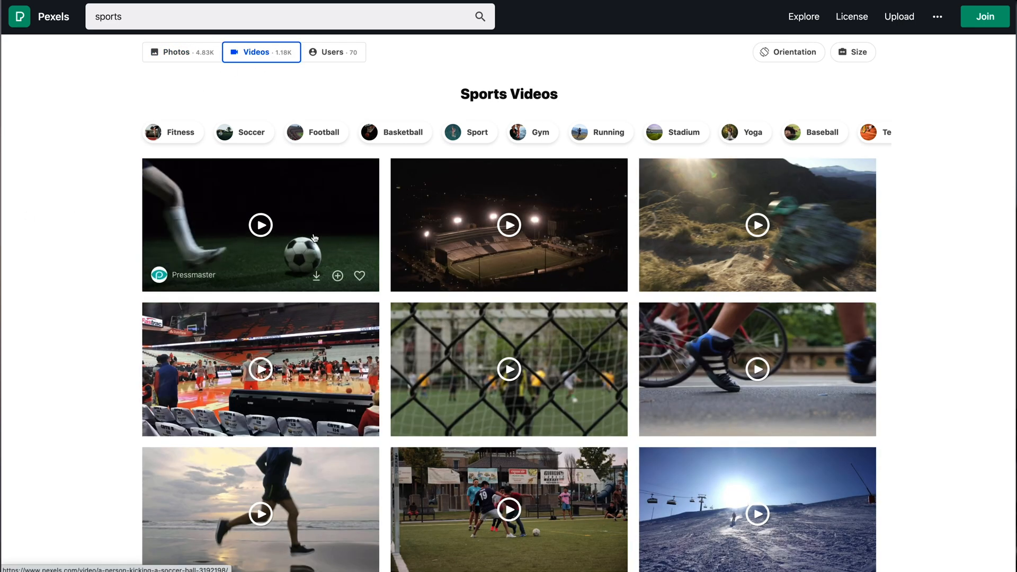
left_click(509, 224)
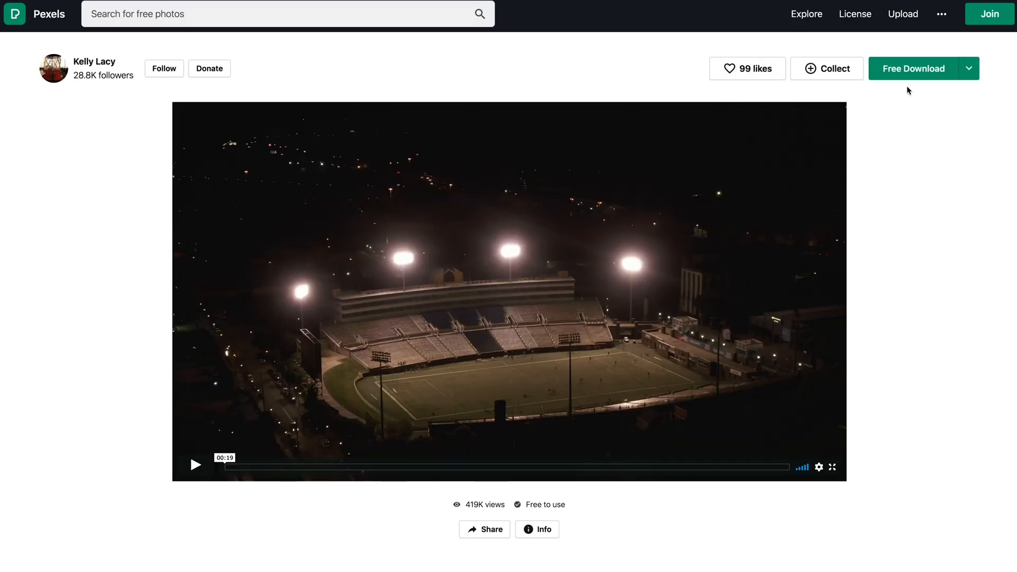
Step: Download the stadium clip at a chosen Free Download size and dismiss the thank-you message
left_click(969, 68)
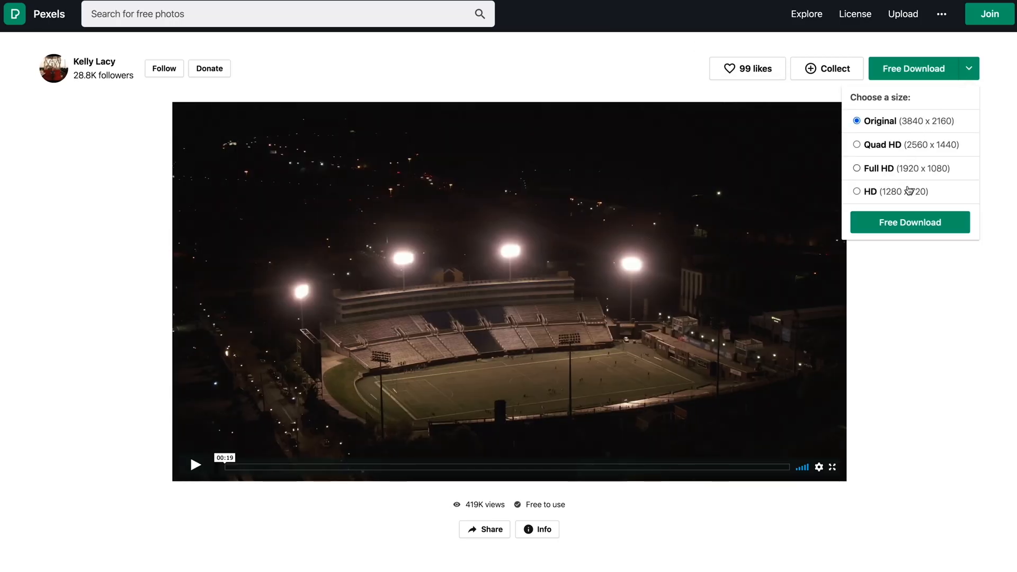
left_click(909, 222)
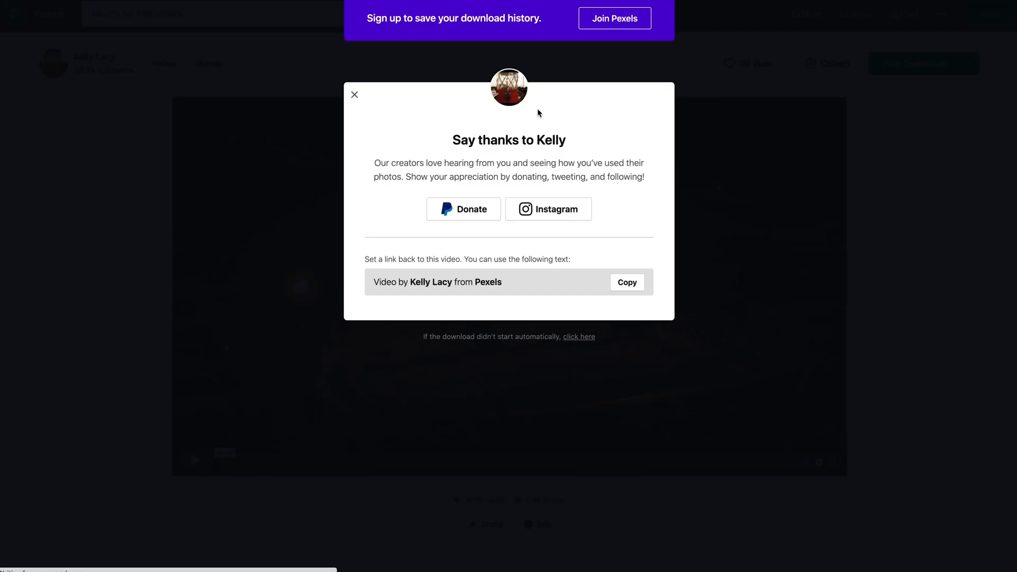
left_click(354, 95)
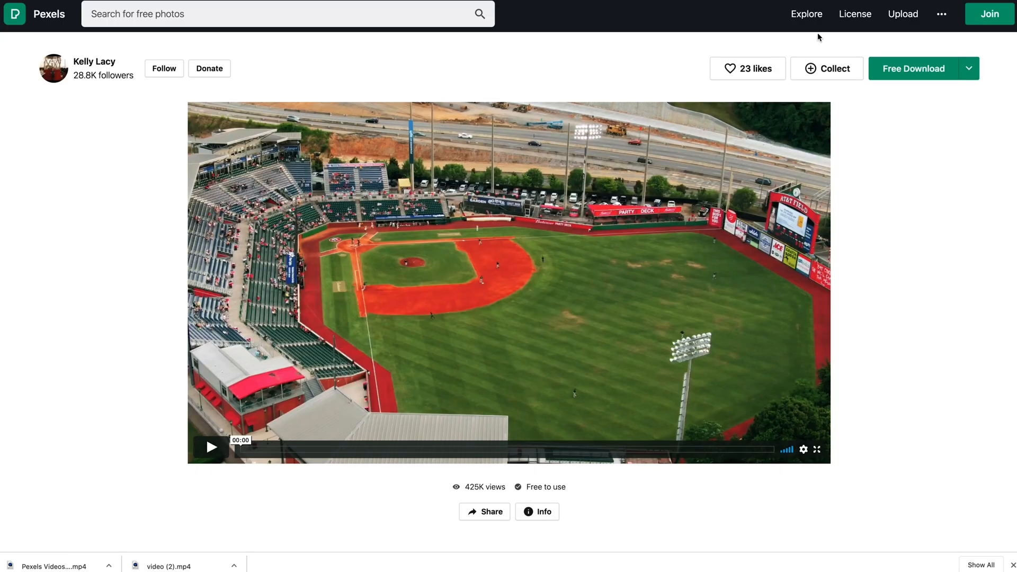
left_click(968, 69)
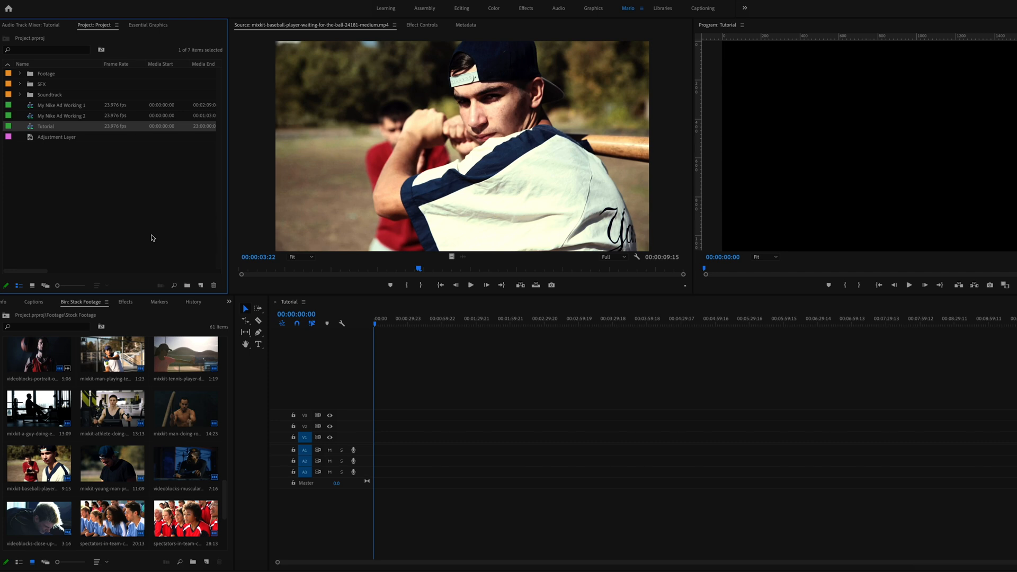
mouse_move(161, 267)
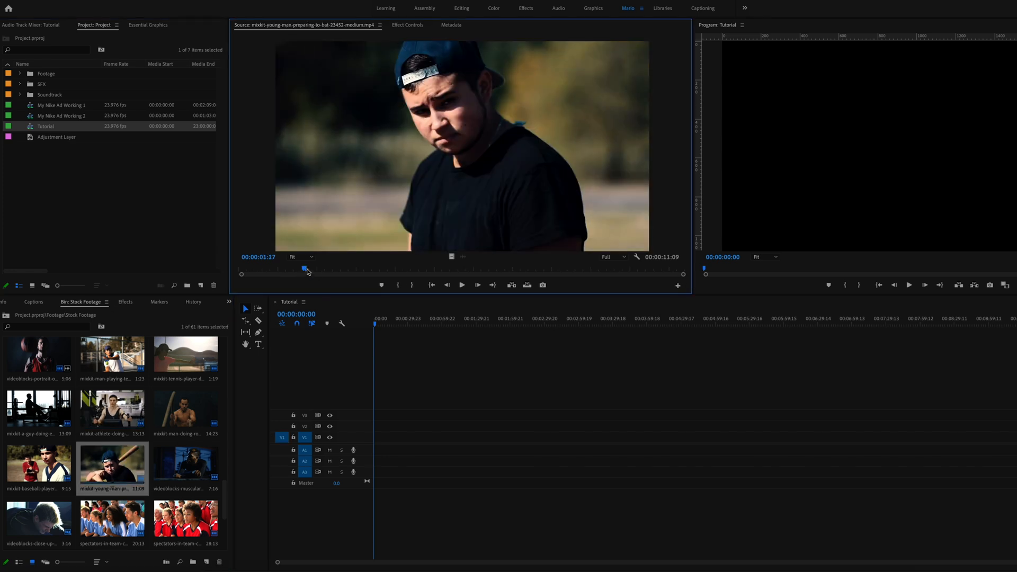
left_click_drag(305, 269, 493, 269)
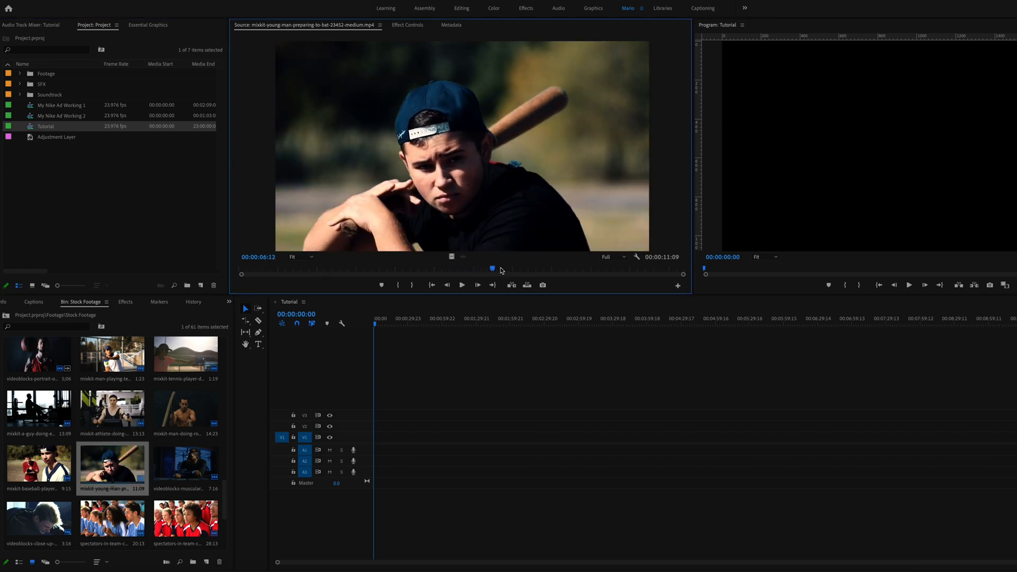
double_click(38, 460)
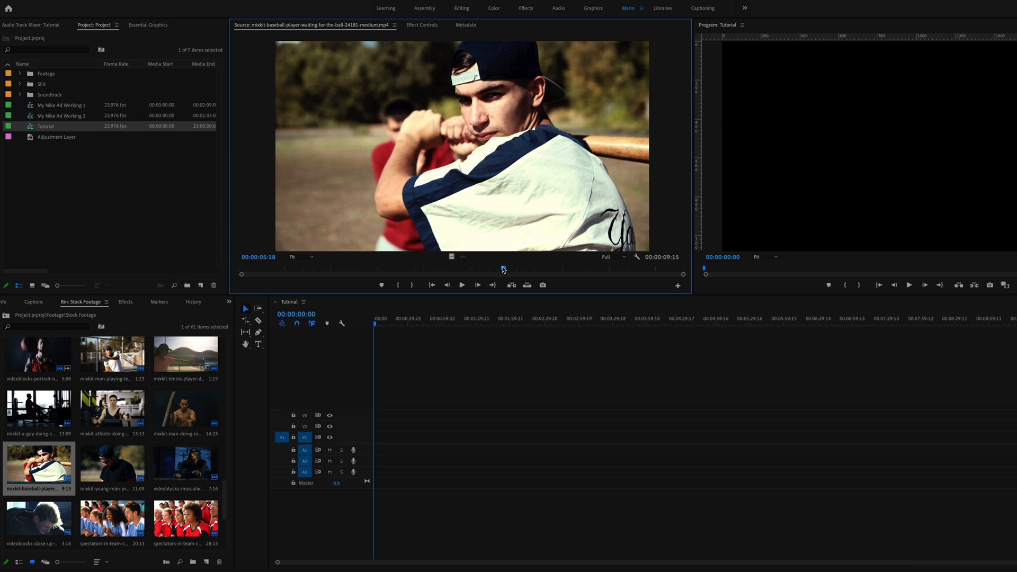
left_click(111, 463)
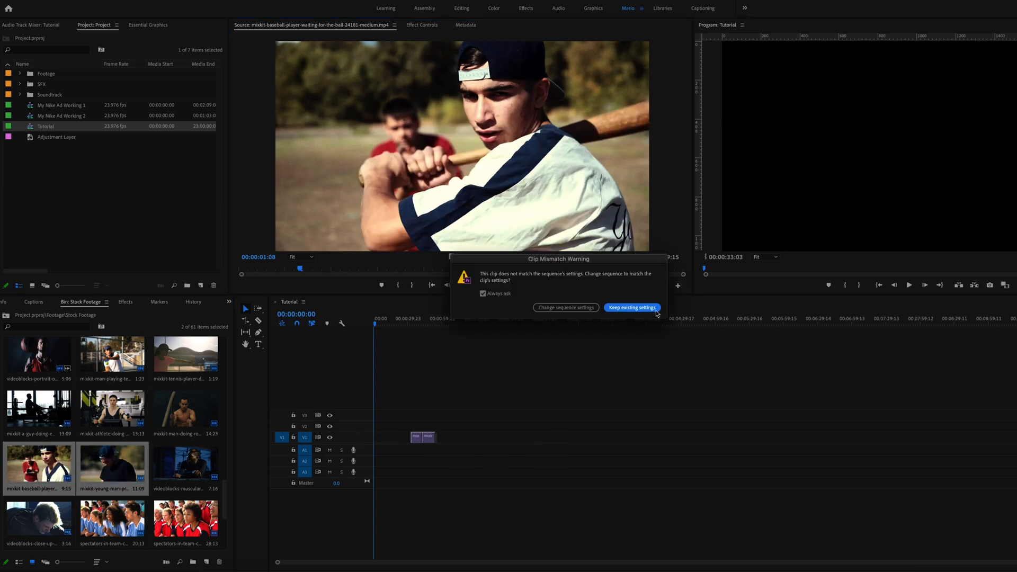
Step: Keep the Tutorial sequence's existing settings and select the young batter clip on the timeline
left_click(631, 307)
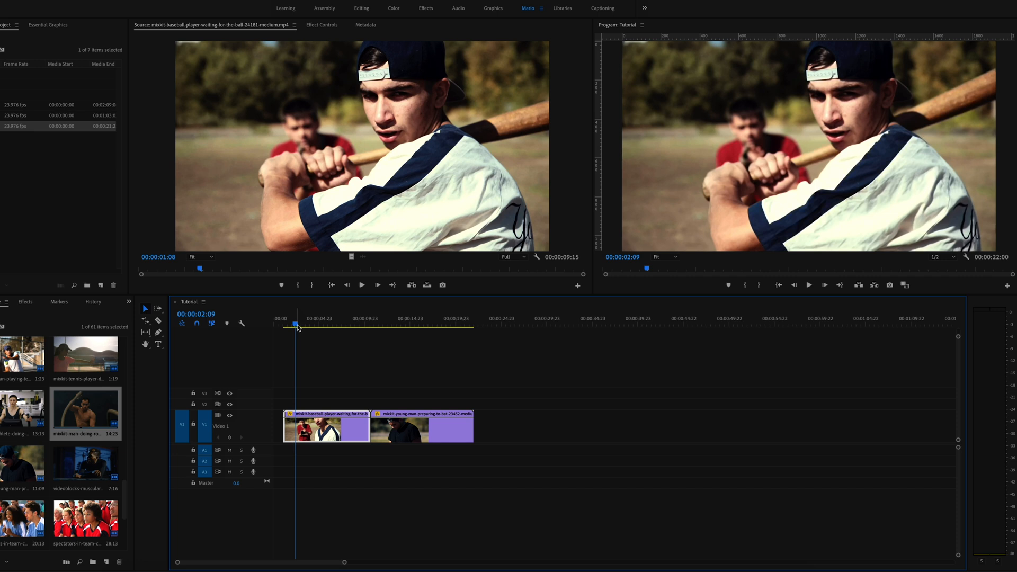
right_click(295, 324)
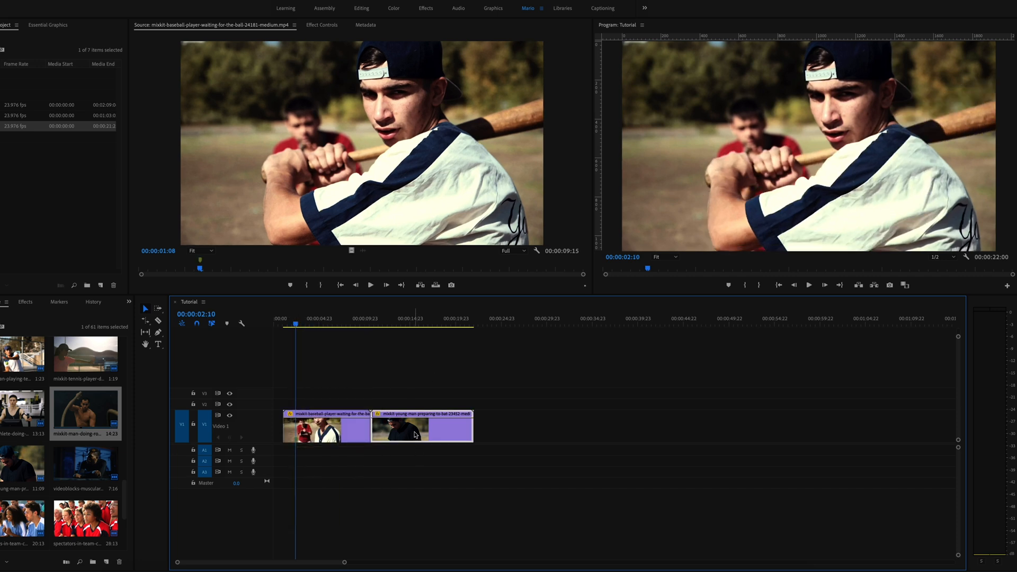
left_click(380, 319)
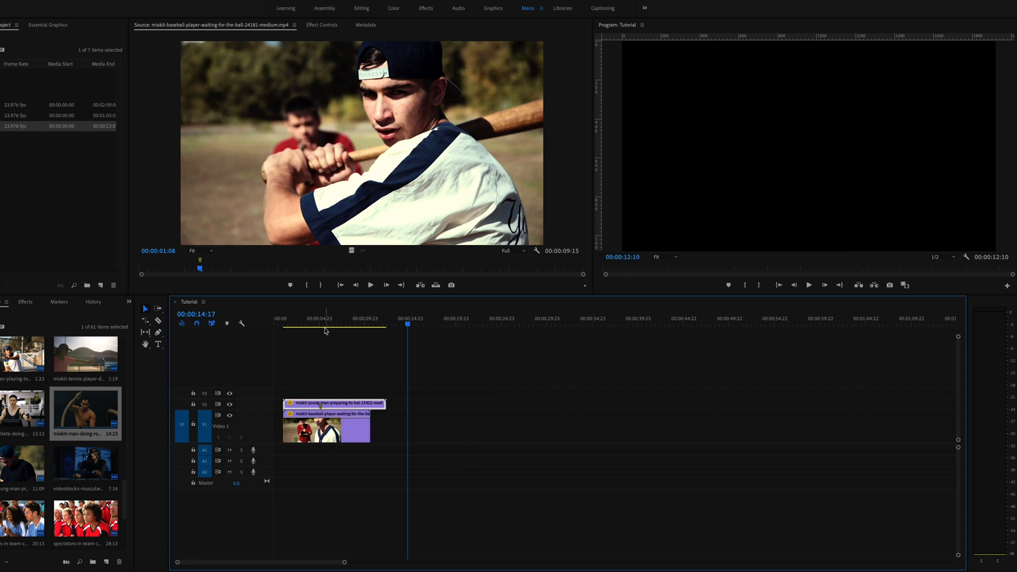
Step: Give the young batter clip on V2 50% opacity and 150 scale
left_click(318, 319)
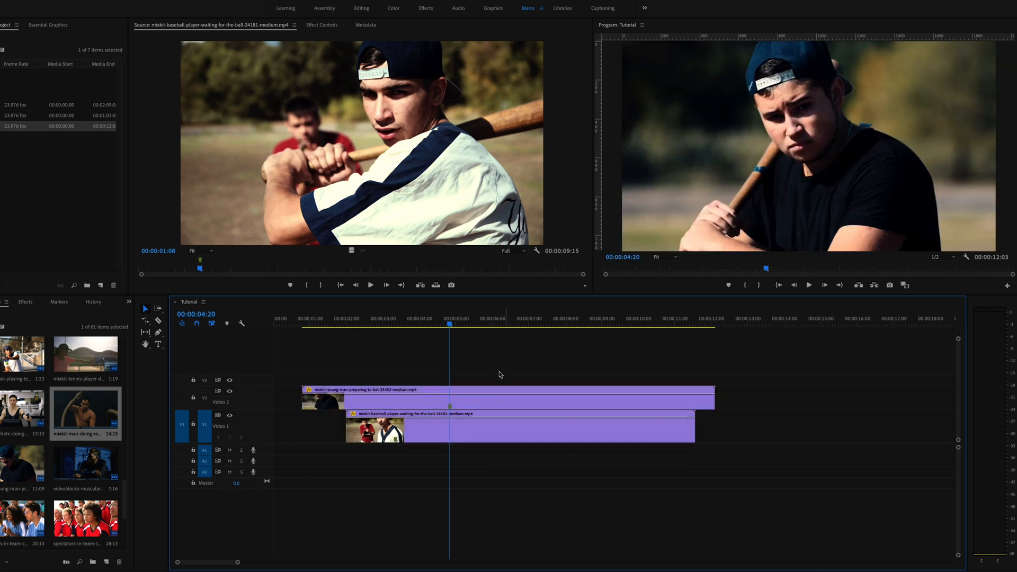
left_click(506, 398)
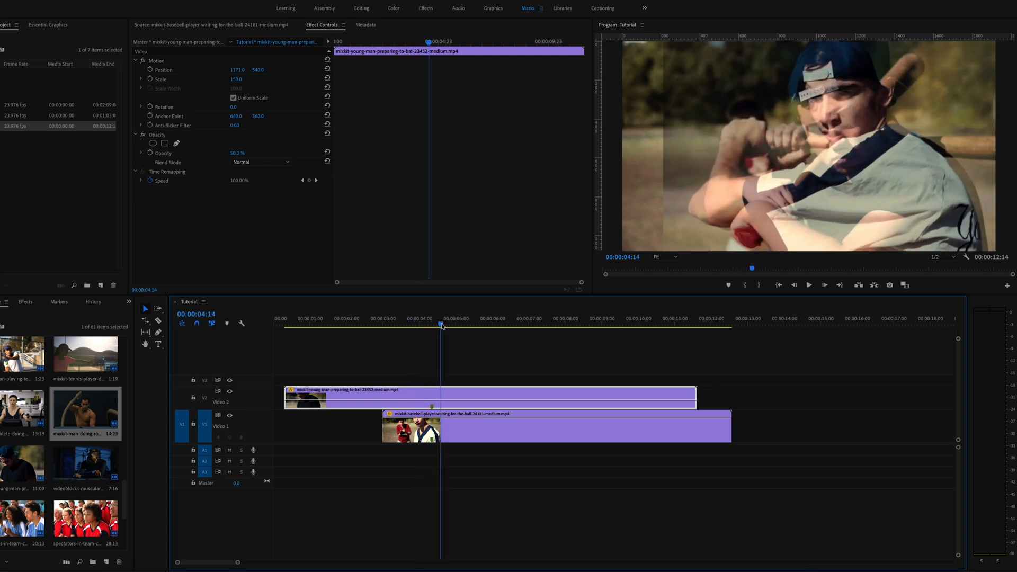
Step: Scrub through the overlaid batter clips to compare their poses at several moments
left_click(520, 325)
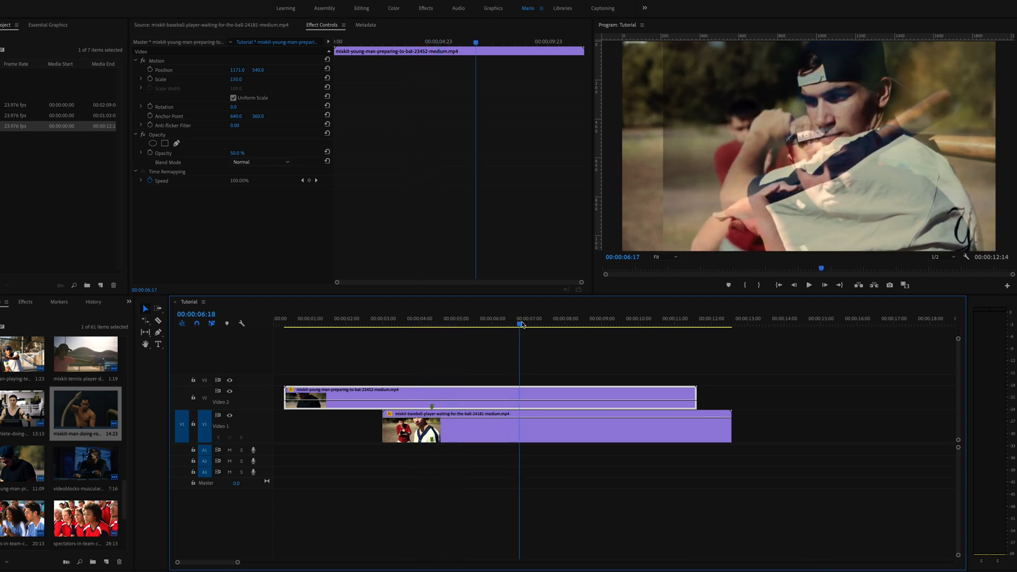
left_click(552, 323)
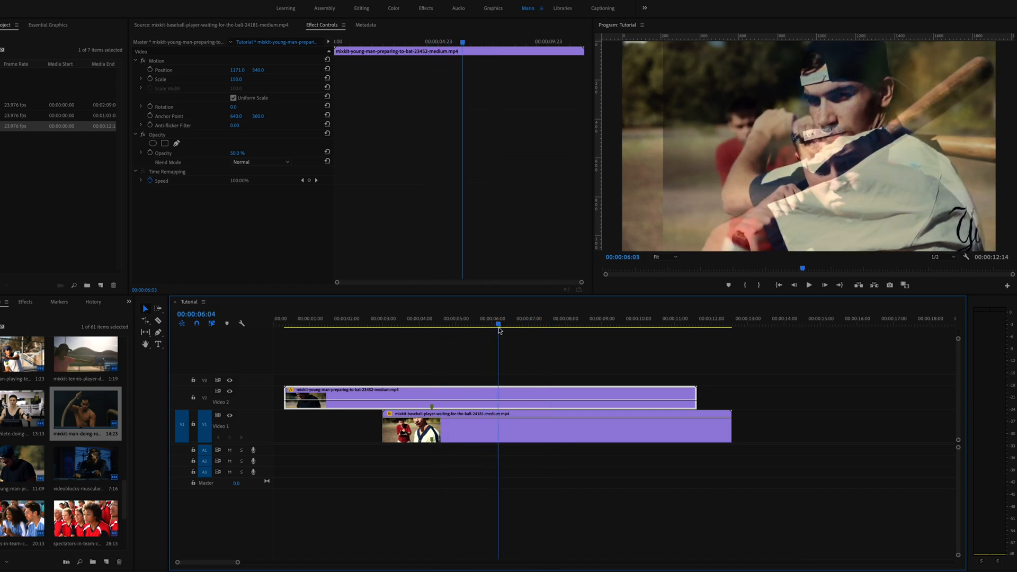
left_click(563, 318)
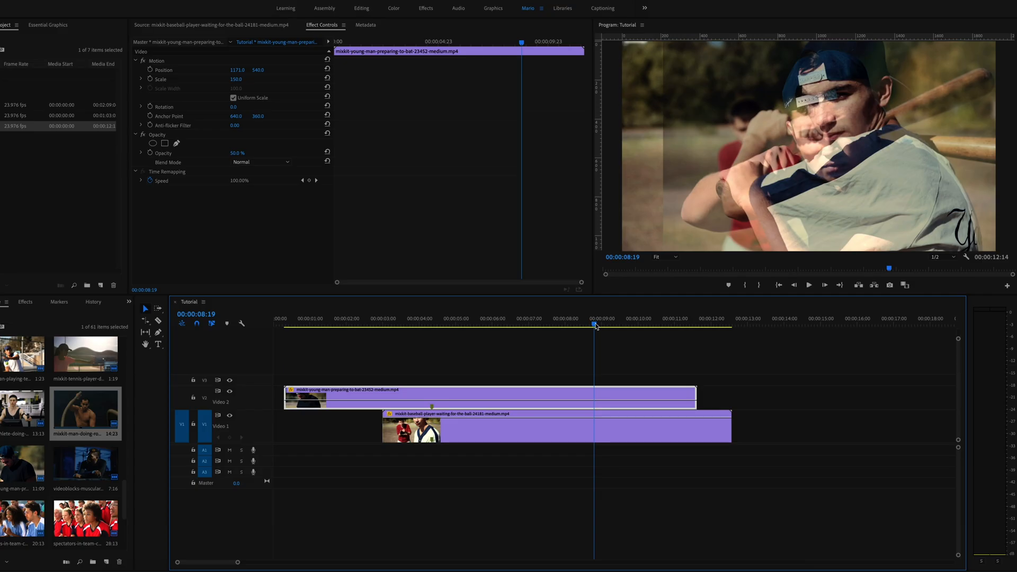
left_click(612, 324)
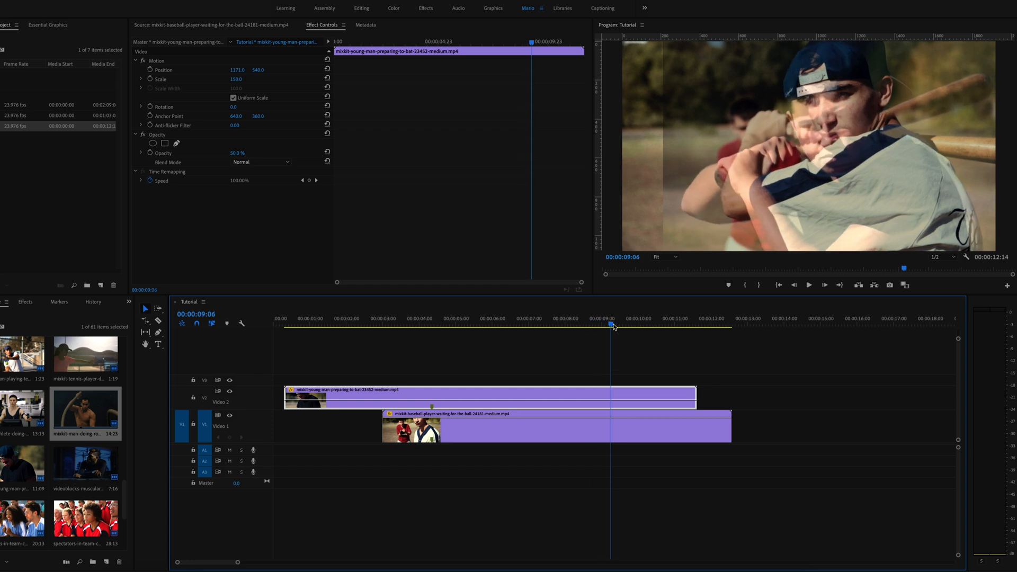
left_click(639, 324)
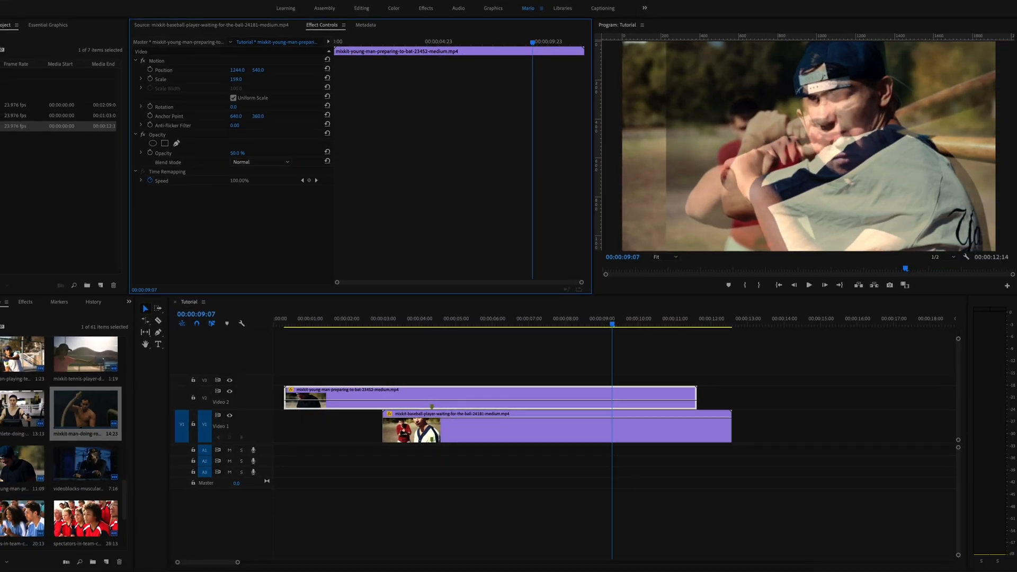
Step: Adjust the scale of the young batter and baseball player clips so they match
left_click_drag(238, 79, 231, 78)
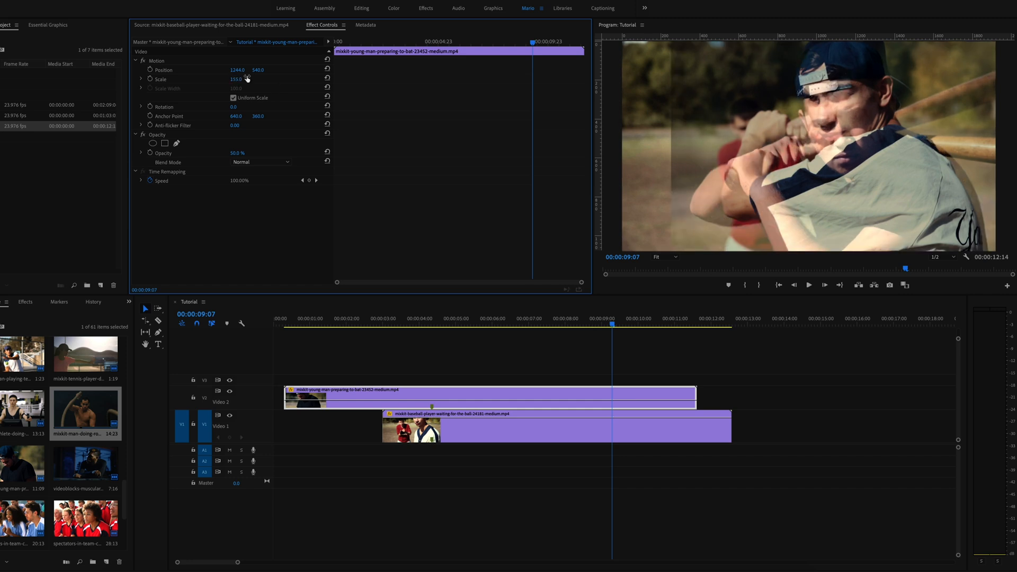
left_click_drag(258, 70, 258, 68)
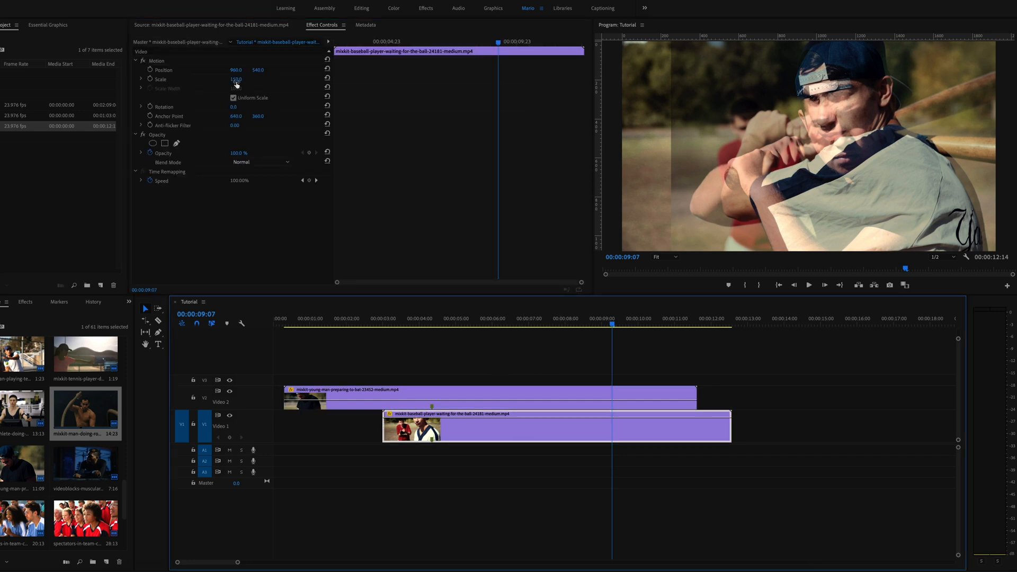
left_click_drag(235, 79, 242, 79)
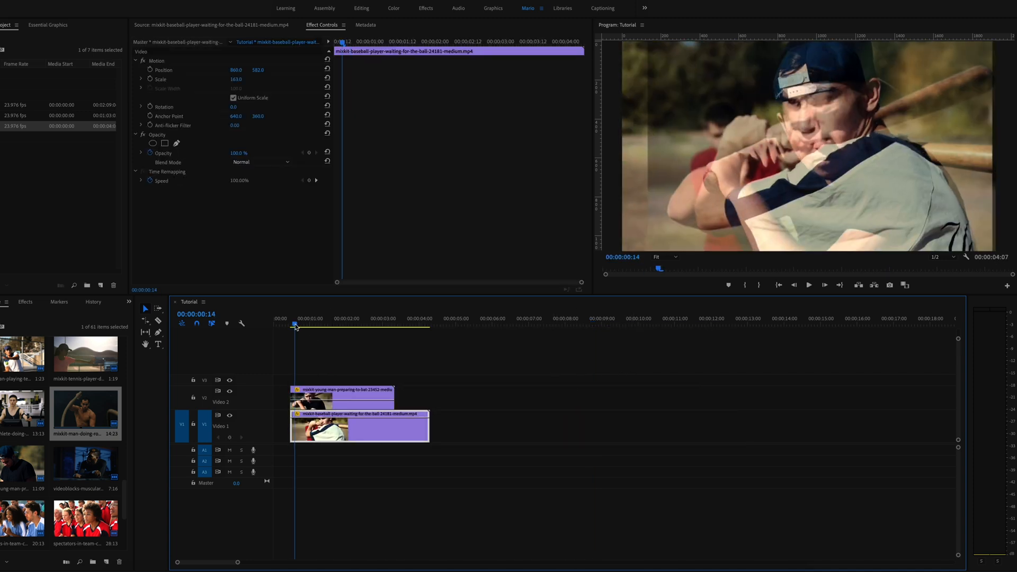
Step: Apply the Crop effect to the V2 batter clip, cropping Left to about 44%
left_click(344, 394)
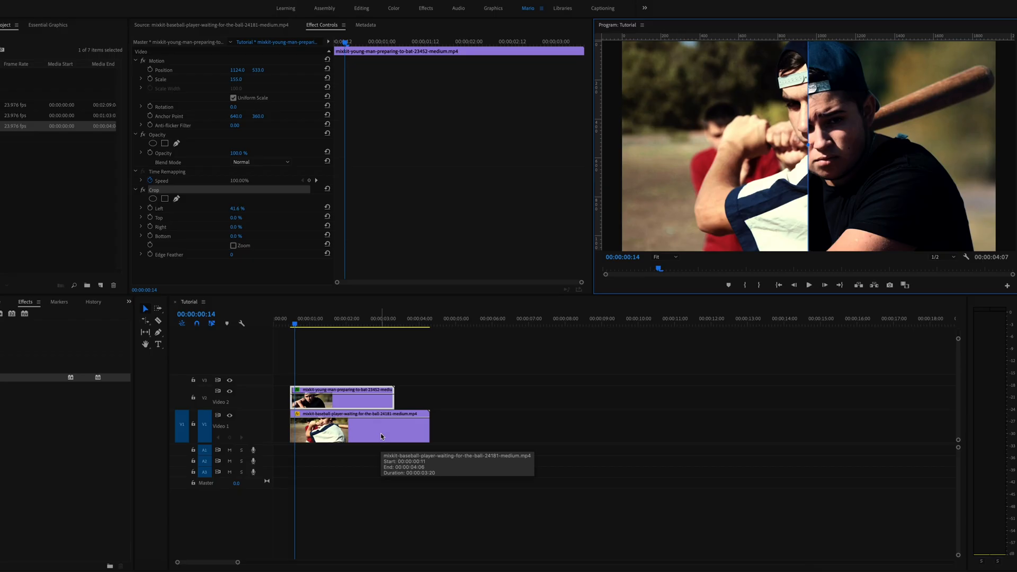
mouse_move(894, 143)
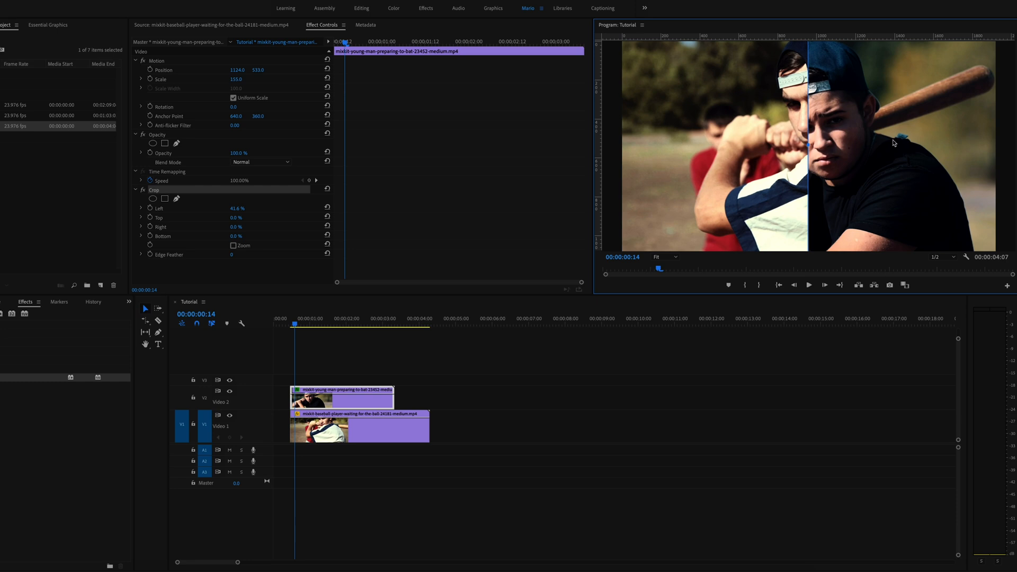
mouse_move(855, 103)
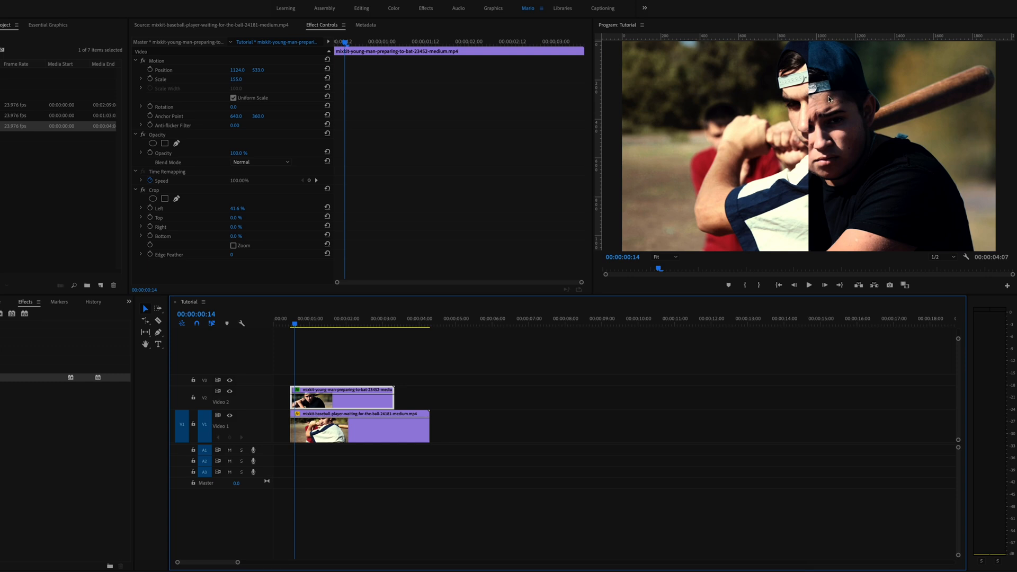
mouse_move(570, 94)
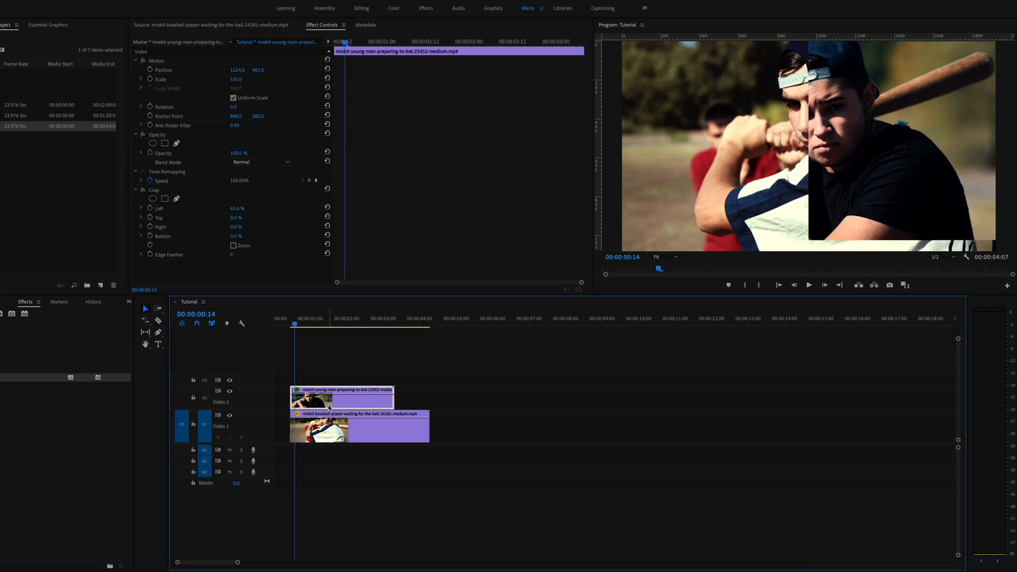
left_click(359, 428)
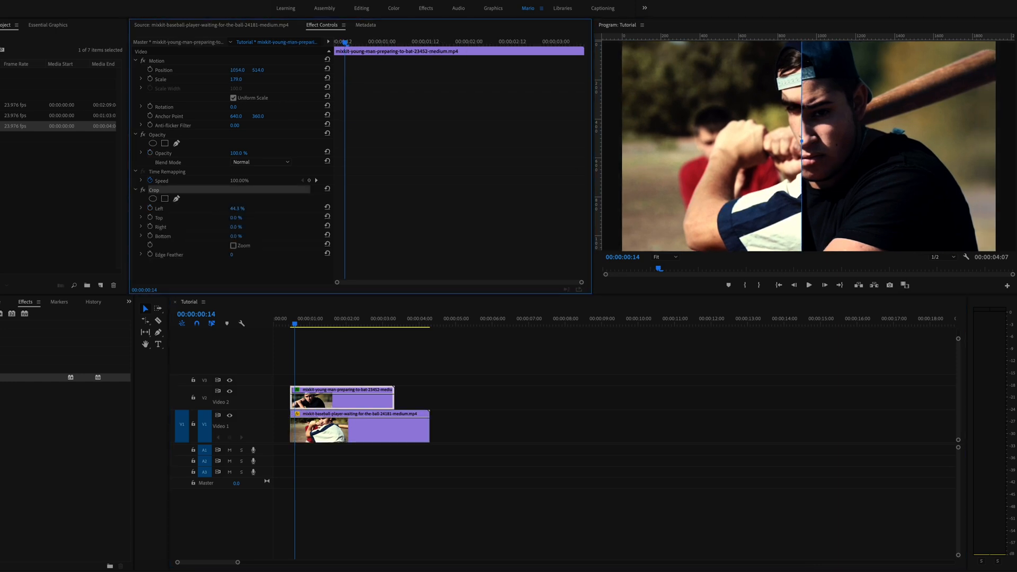
left_click(344, 323)
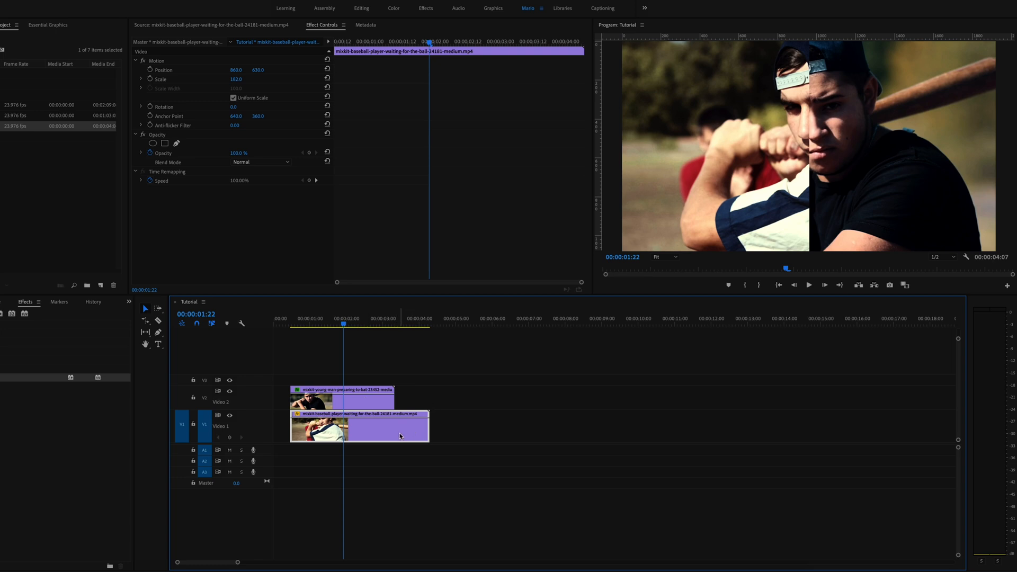
Step: Enable the baseball player clip's Position stopwatch and shift its position to keyframe it
left_click(312, 319)
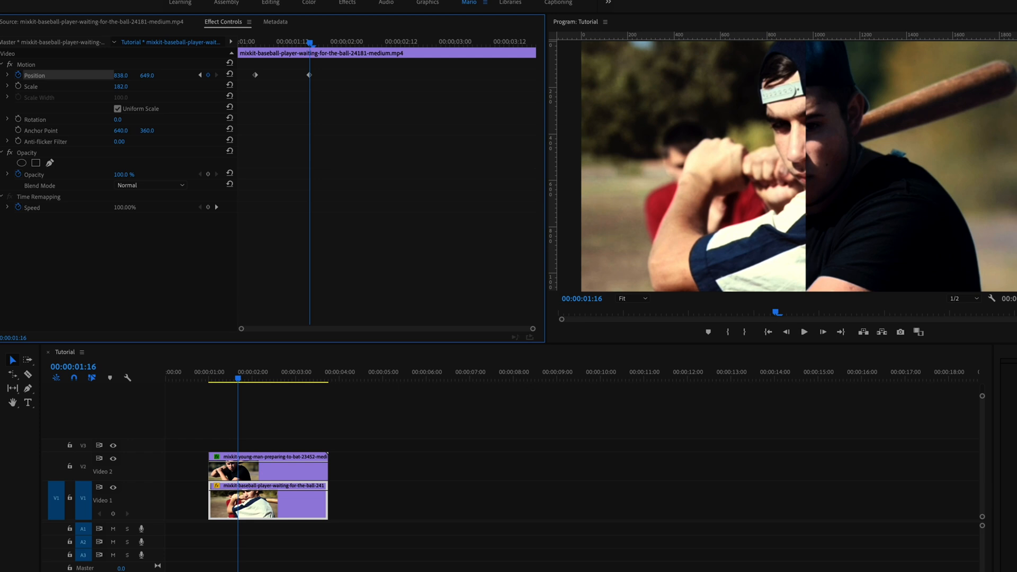
left_click_drag(121, 75, 95, 75)
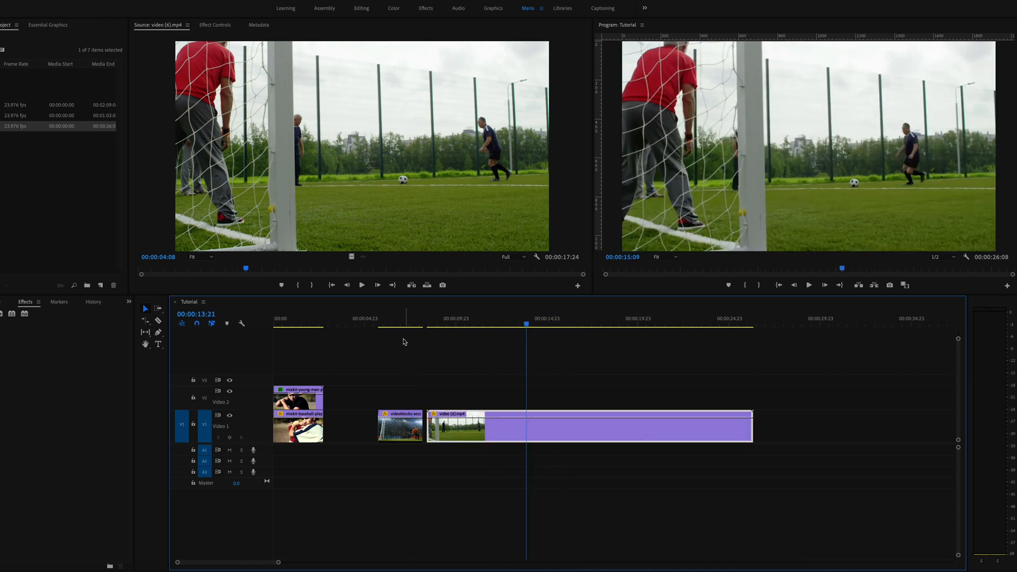
Step: Select video (6).mp4 and cut it with the Razor tool at the kick
left_click(459, 319)
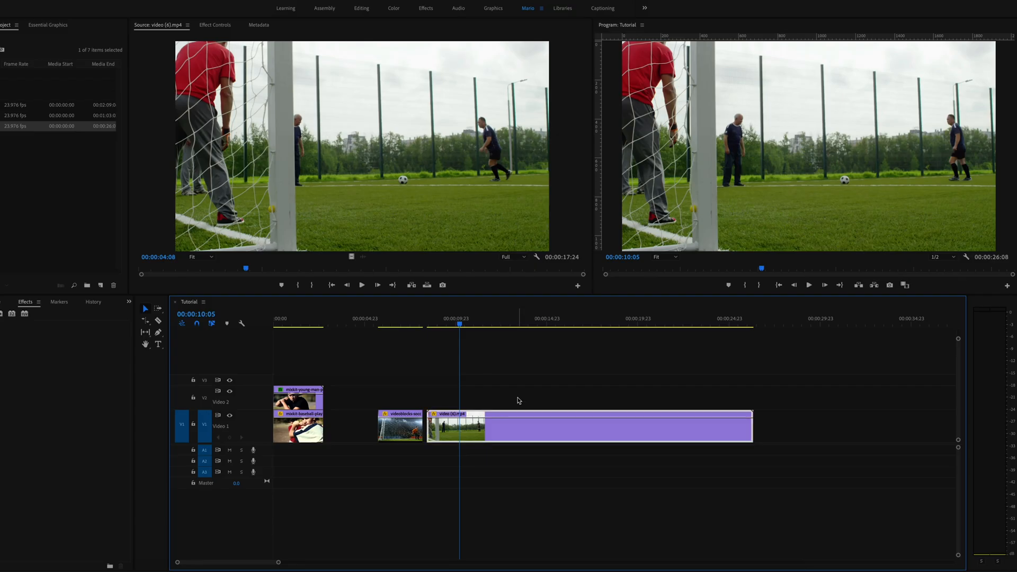
left_click(401, 426)
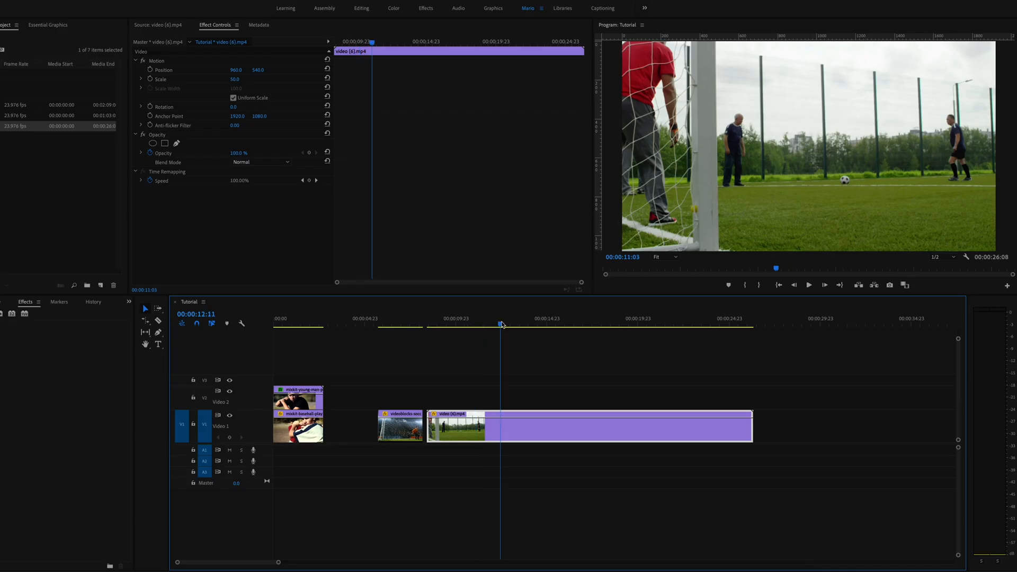
left_click(556, 319)
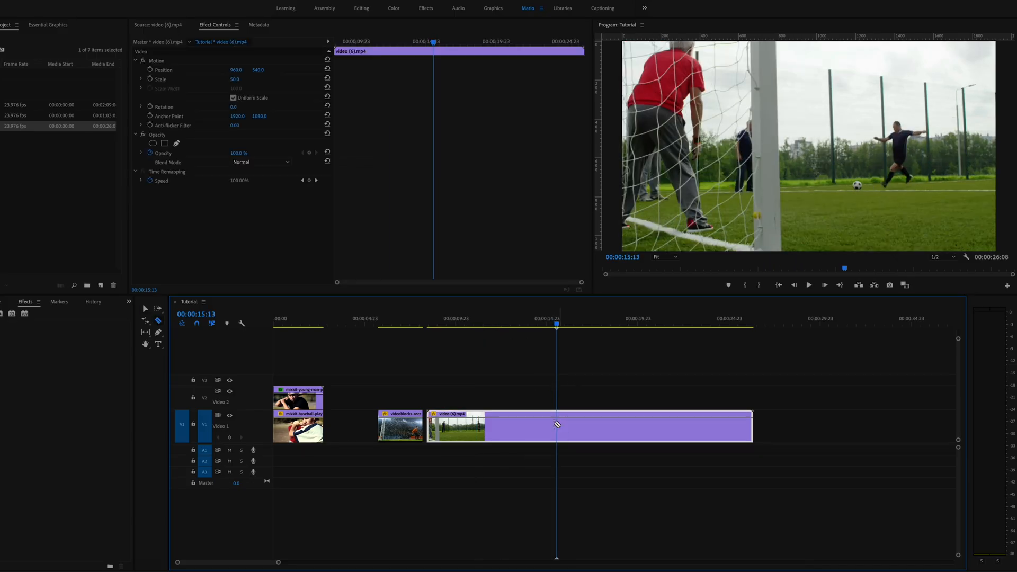
left_click(556, 425)
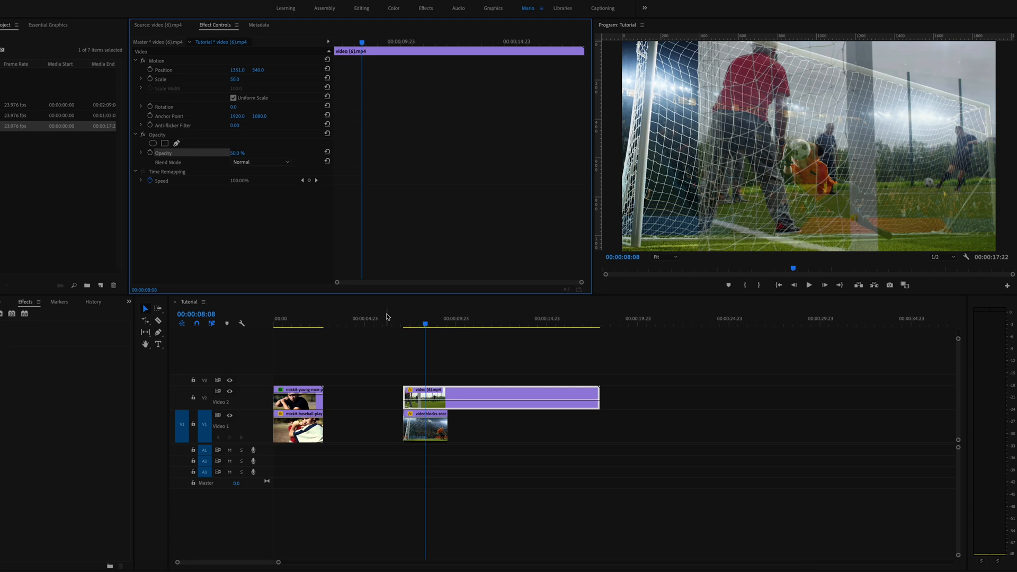
Step: Reposition the goalkeeper clip and align both soccer clips at the next marker
left_click(425, 427)
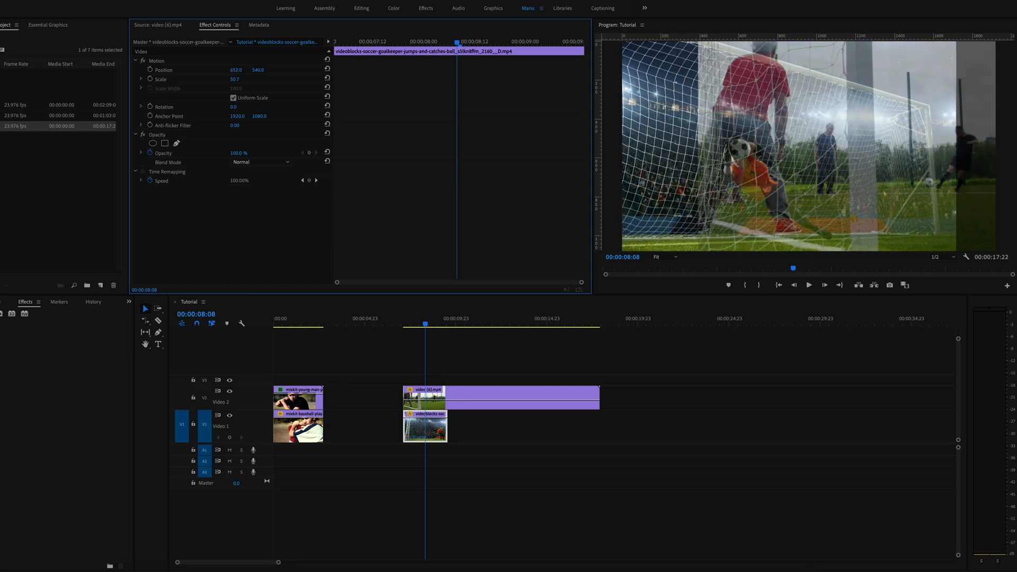
left_click(422, 324)
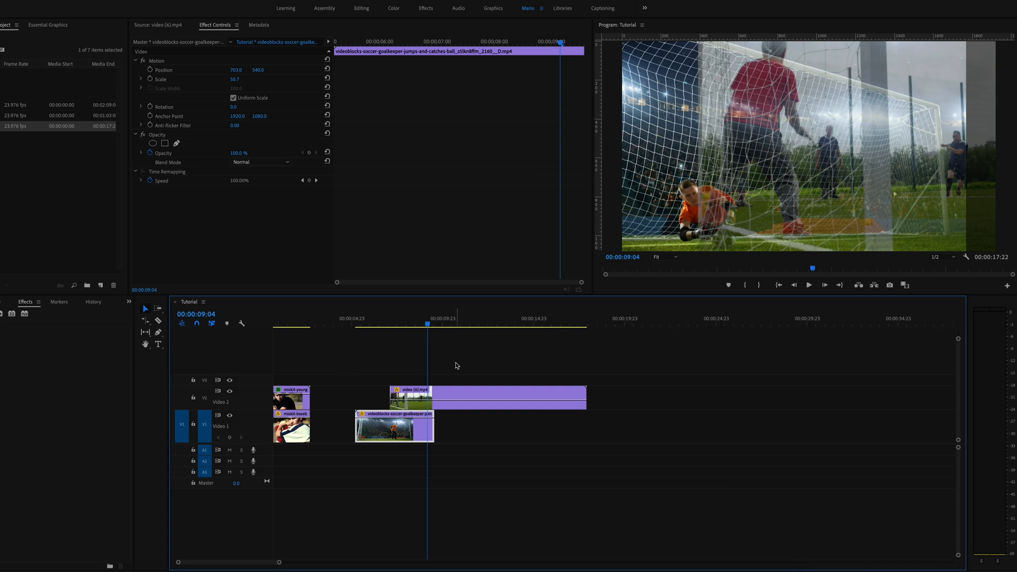
mouse_move(882, 157)
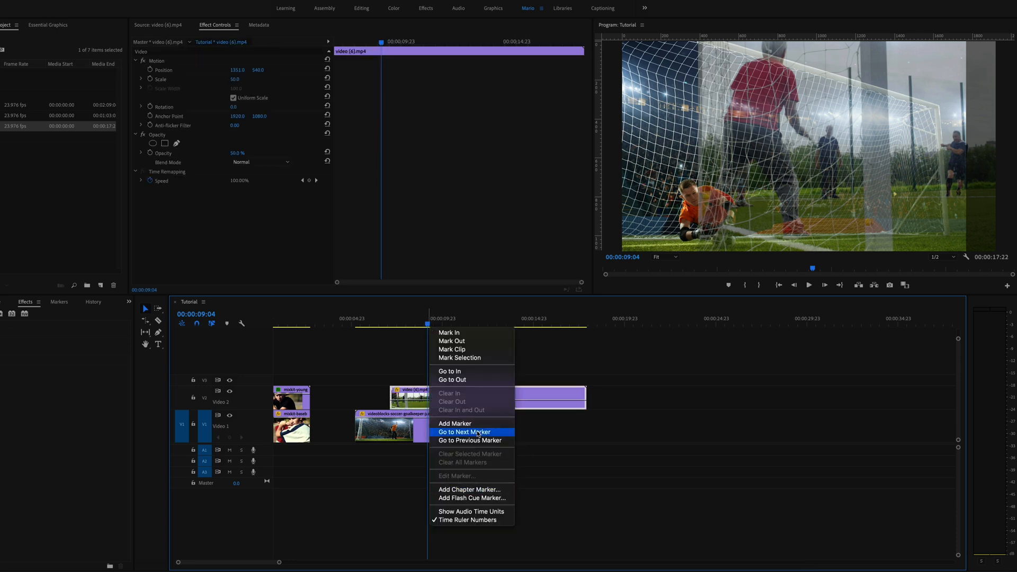
left_click(464, 431)
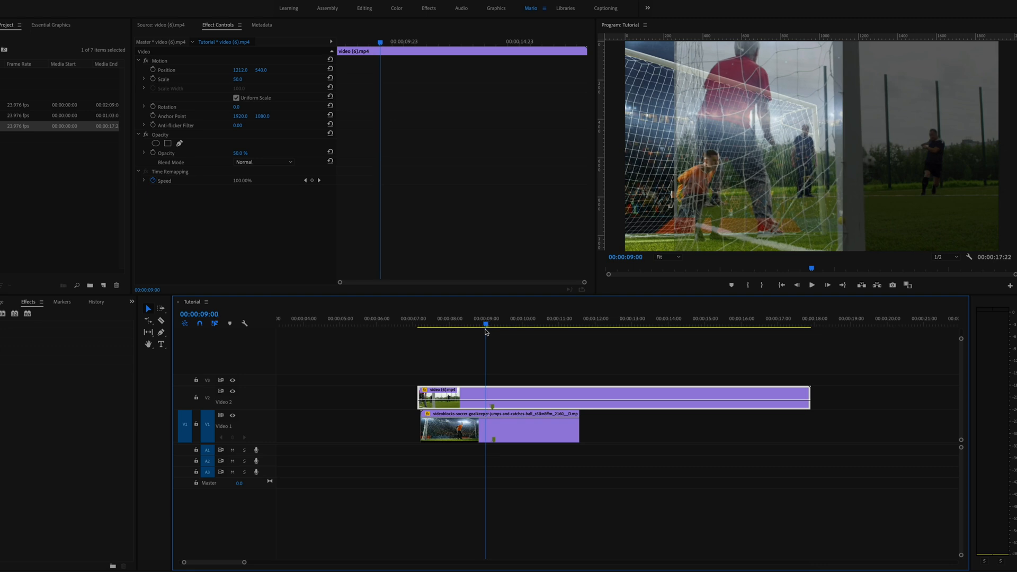
left_click(500, 428)
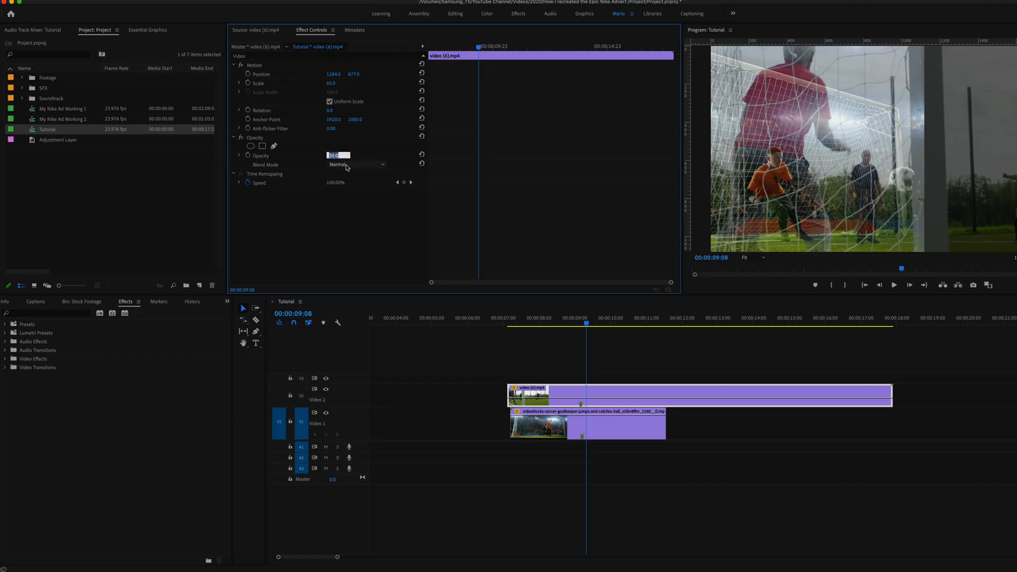
Step: Set the soccer shot clip's Scale to 45 and its Opacity back to 100%
type("100")
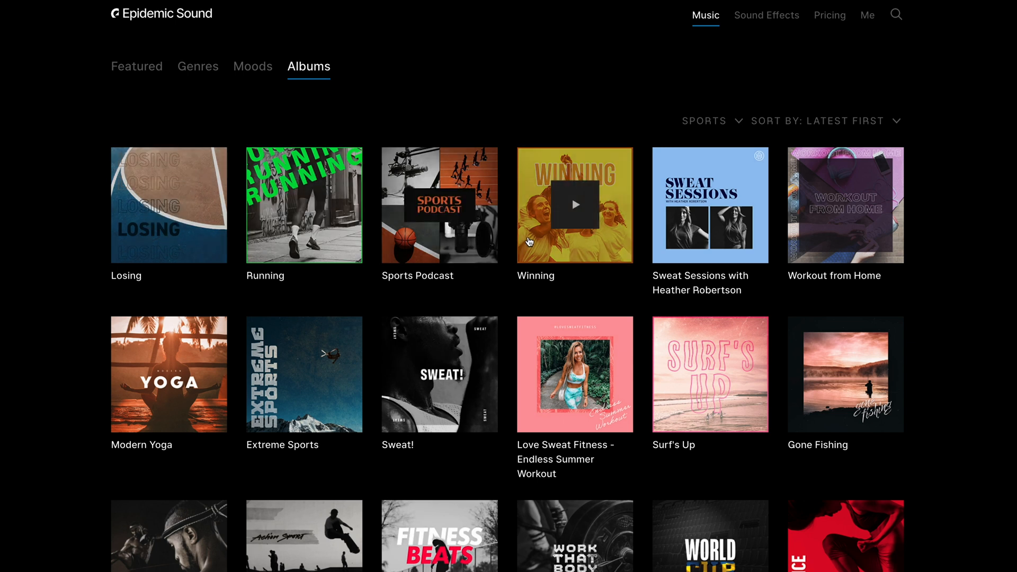
Step: Open the Winning album from Epidemic Sound's Sports-filtered Albums page
left_click(574, 206)
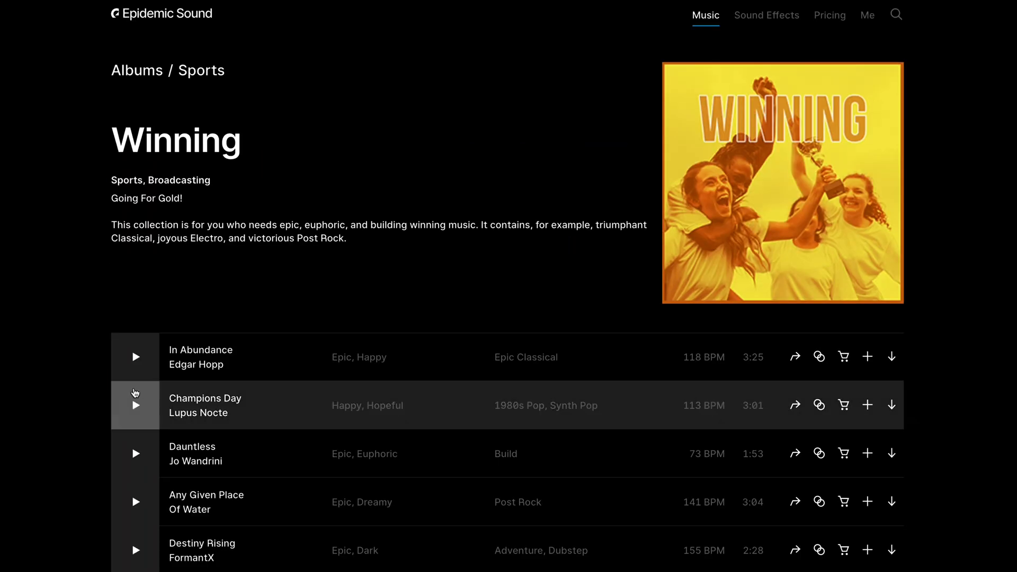